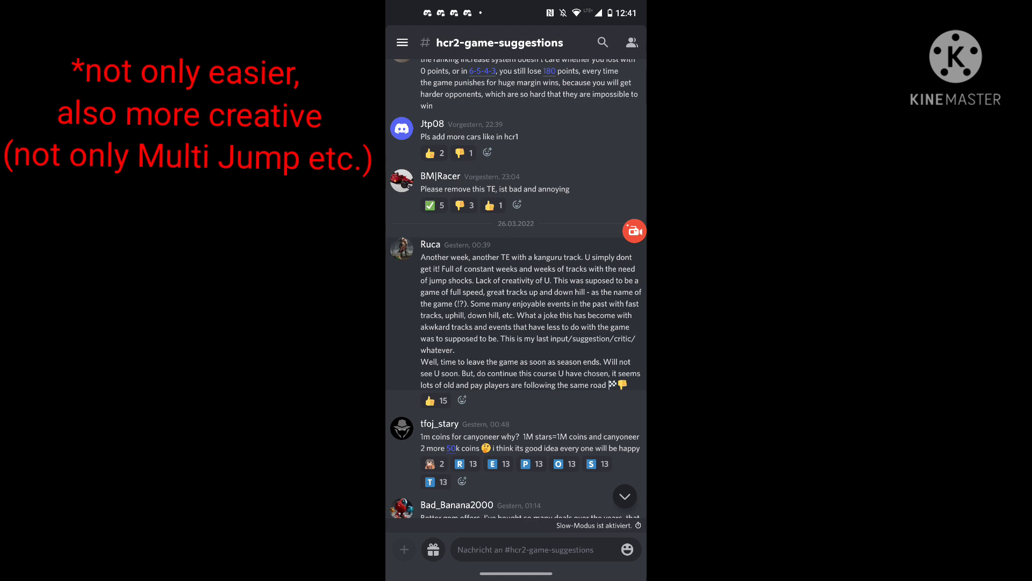
pyautogui.scroll(-3)
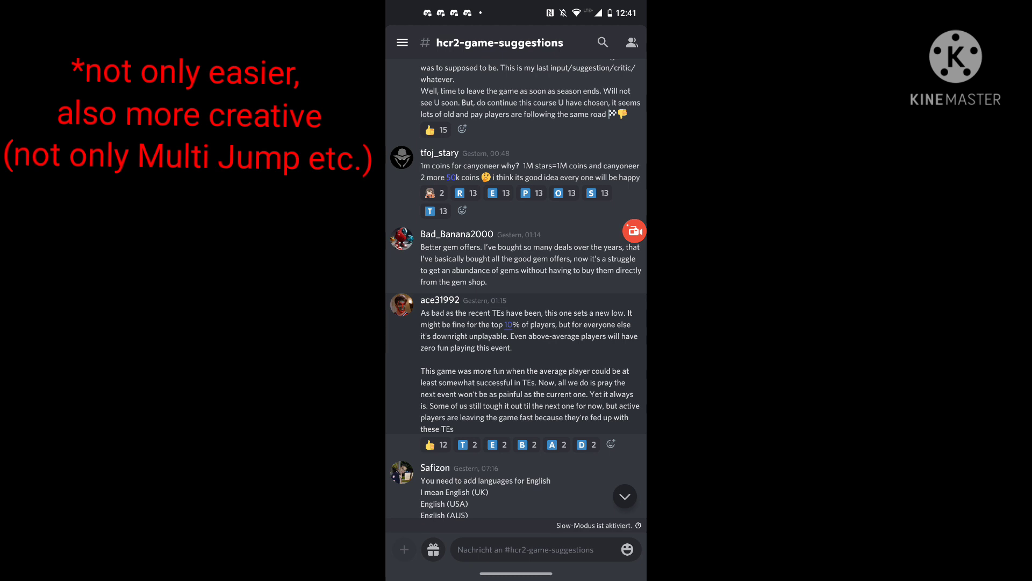
pyautogui.scroll(-3)
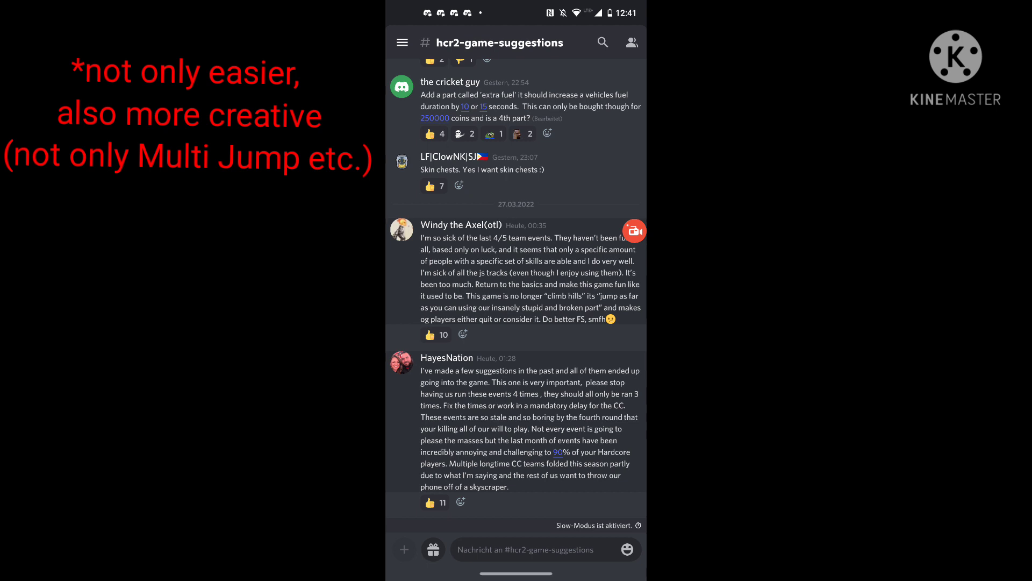
pyautogui.scroll(-3)
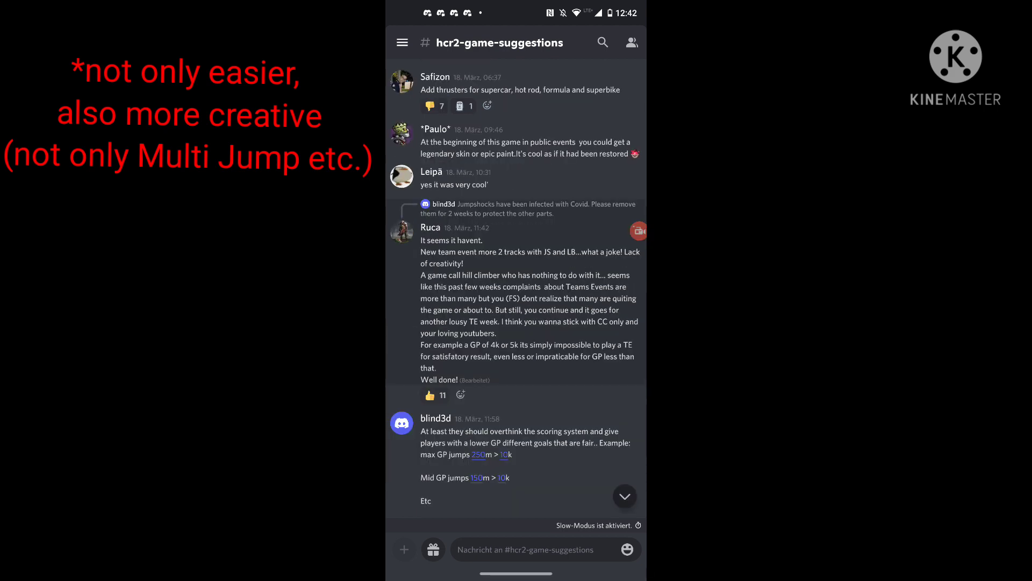